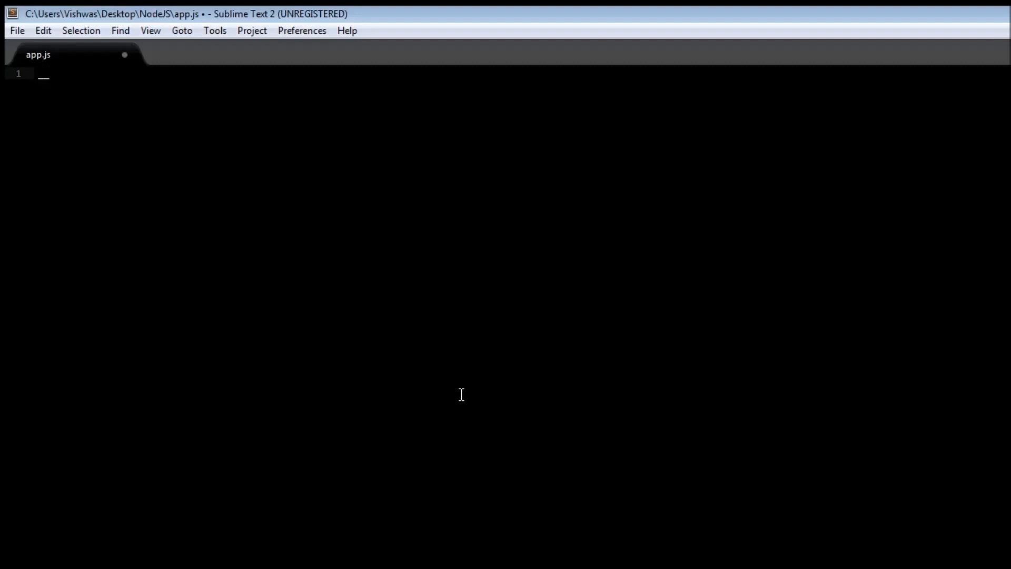
Write console.log(__filename); as the first line of app.js.
text(filename)
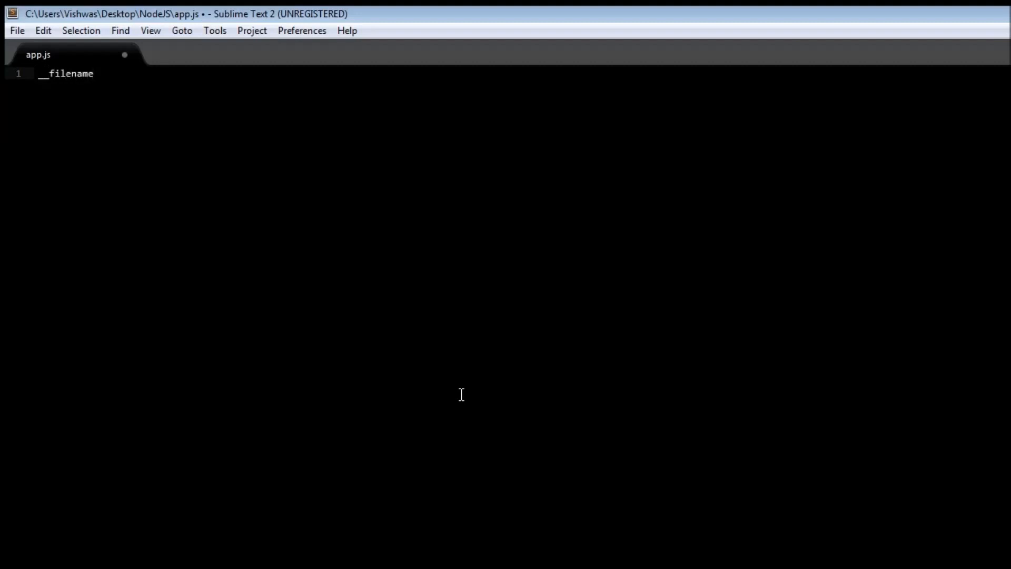
text(console.lo)
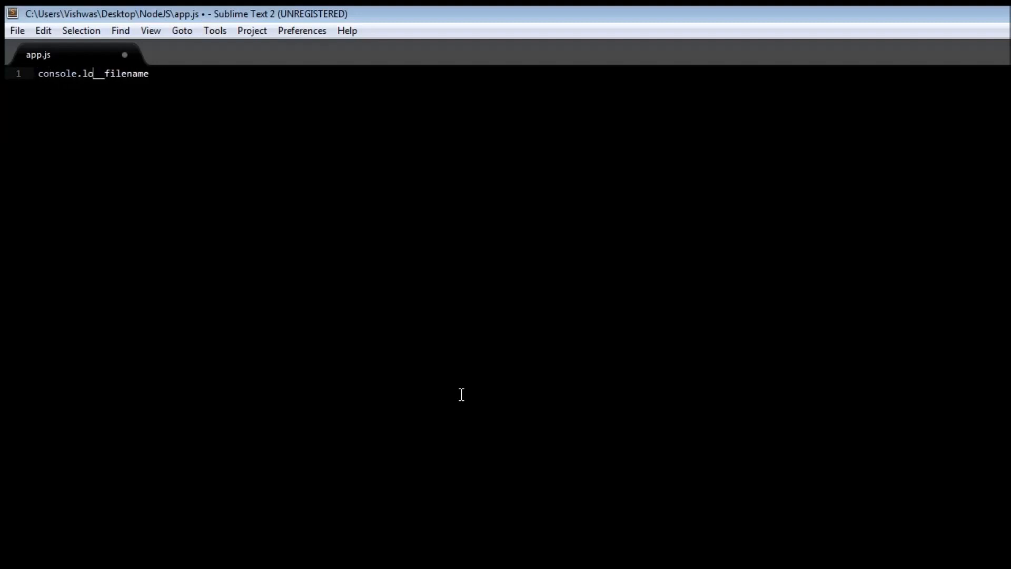
text(g()
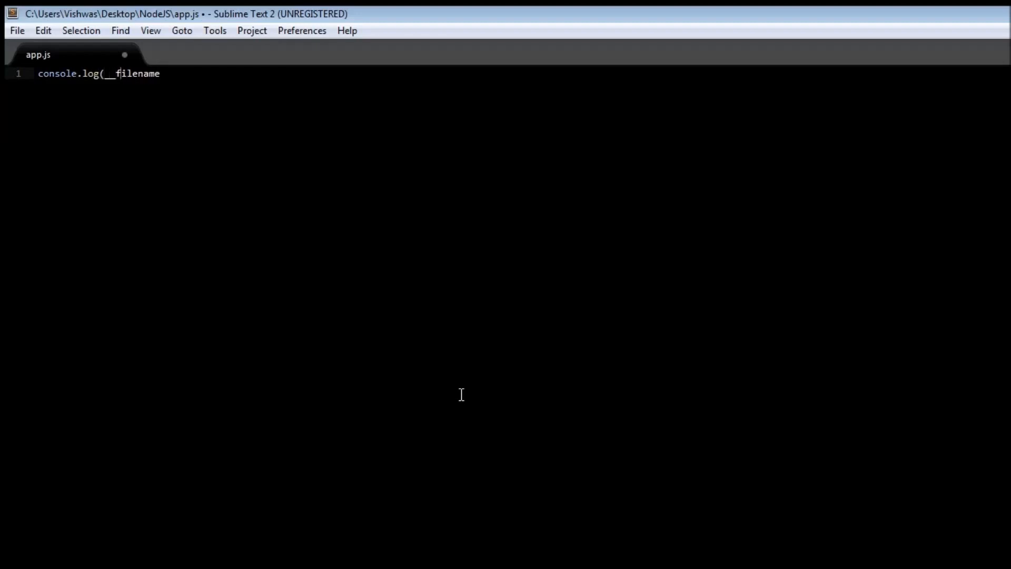
text())
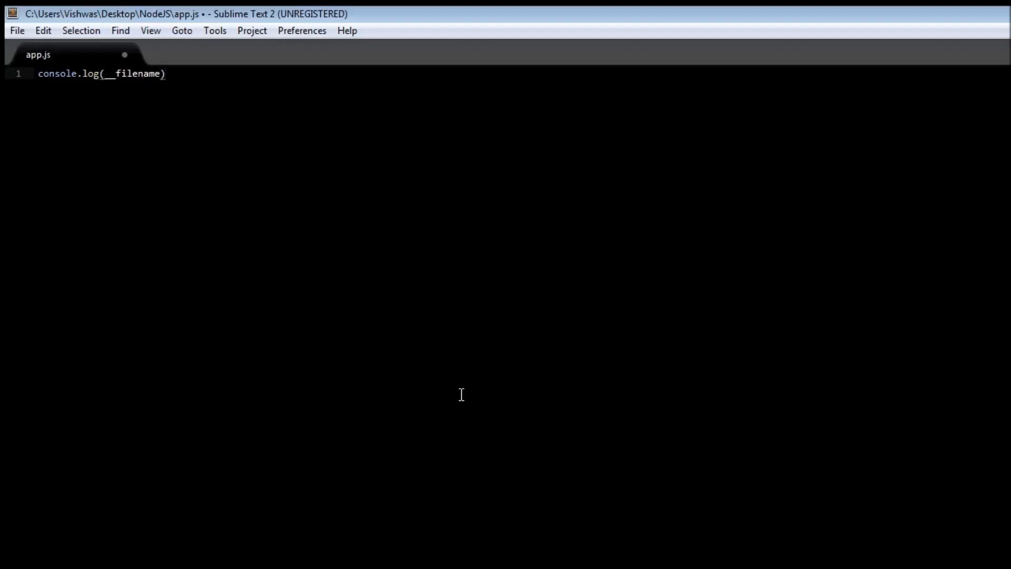
text(;)
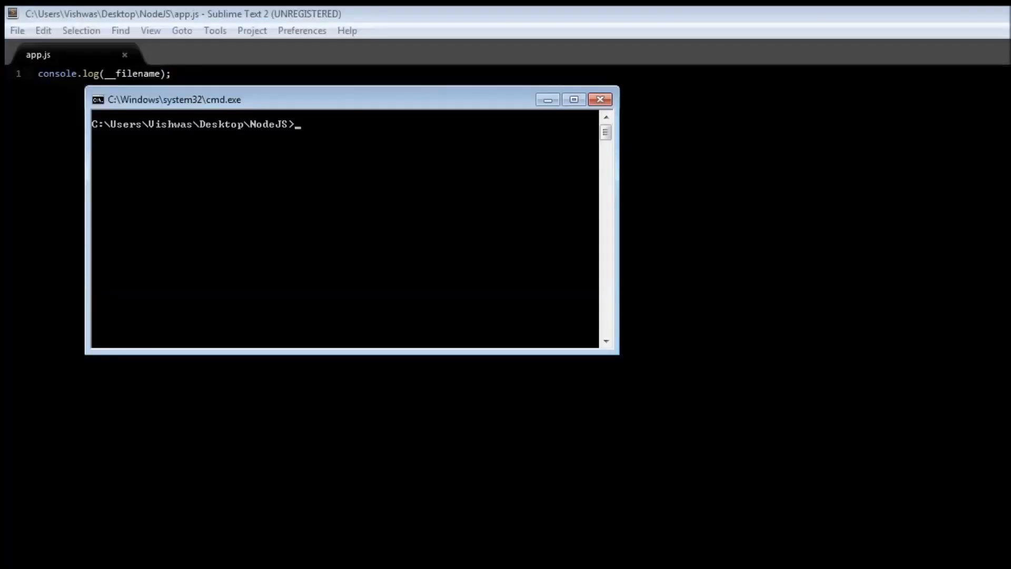
Centre the cmd window and run node app.js to print the script's full path.
drag(193, 100, 346, 192)
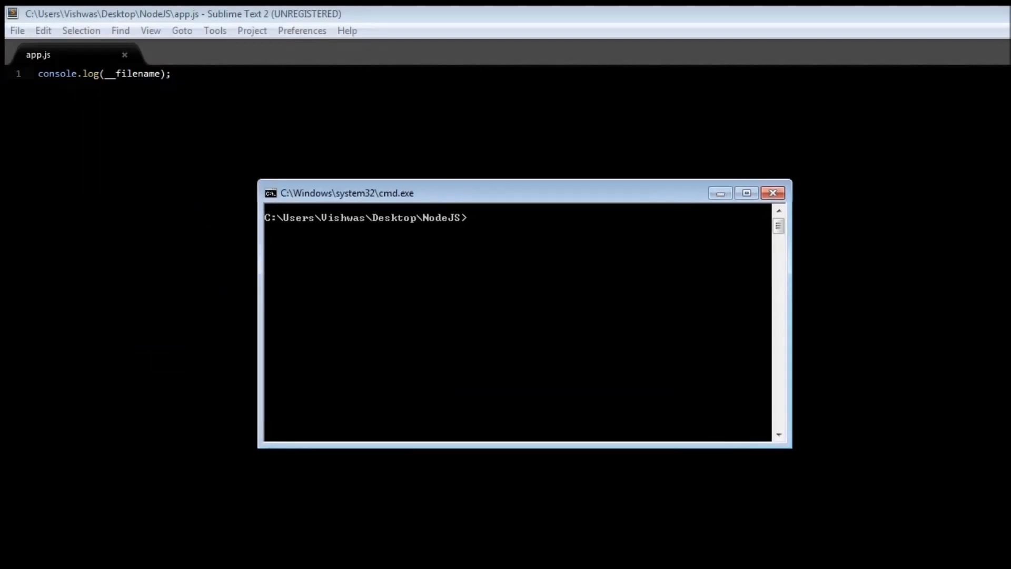
text(node app.js)
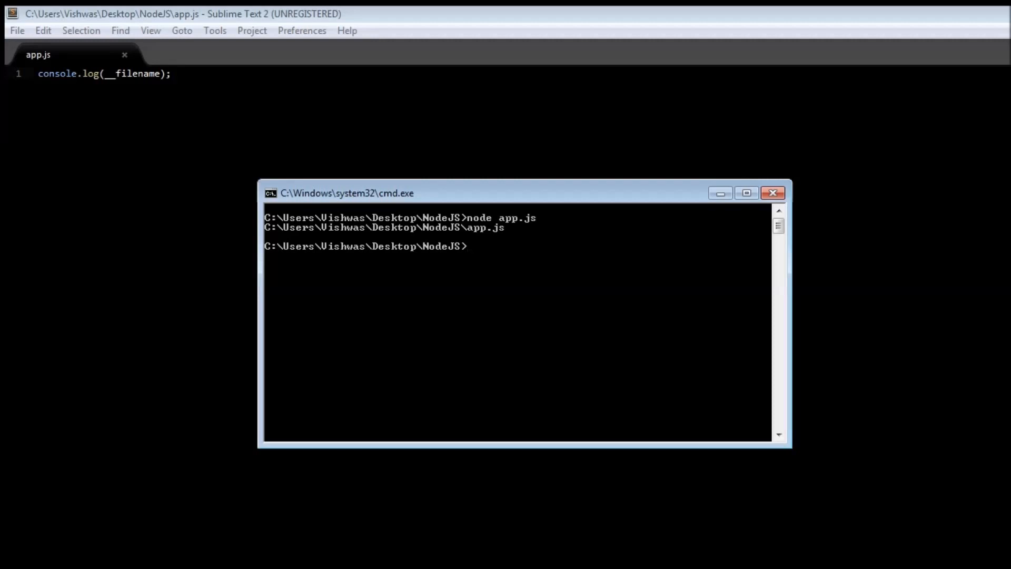
click(193, 74)
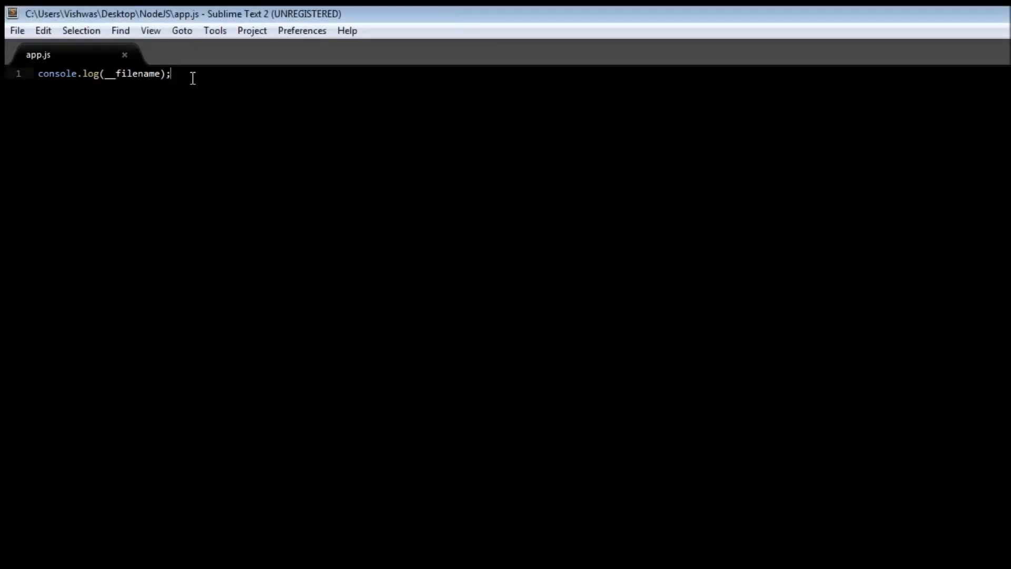
Add console.log(__dirname); on line 2 and save app.js.
key(enter)
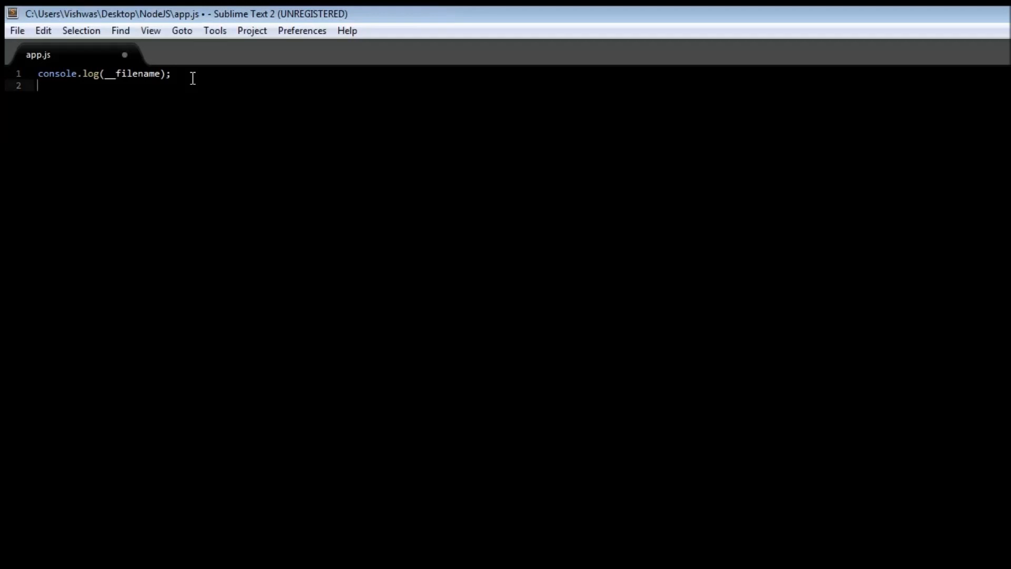
text(console)
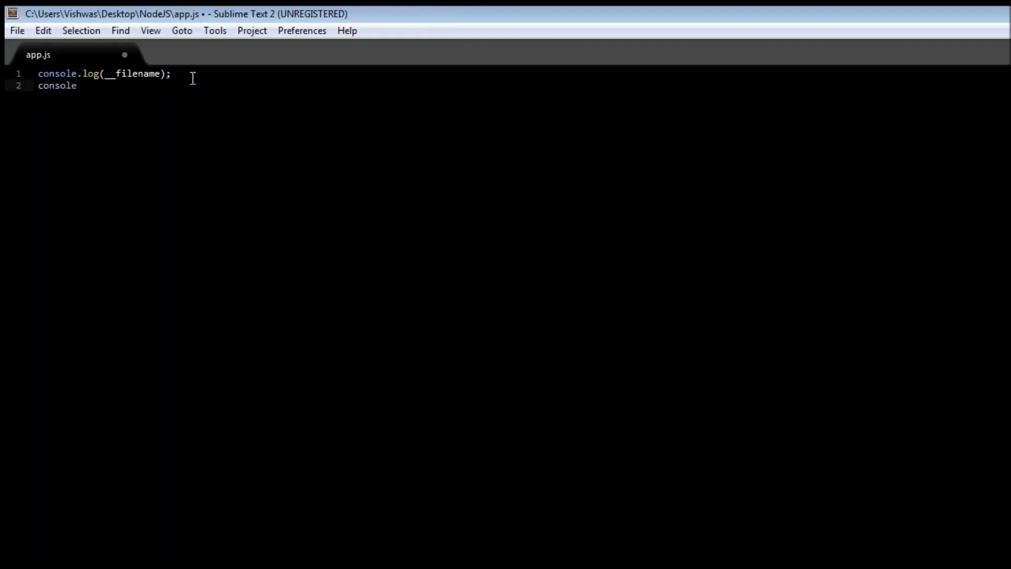
text(.log(__dirn)
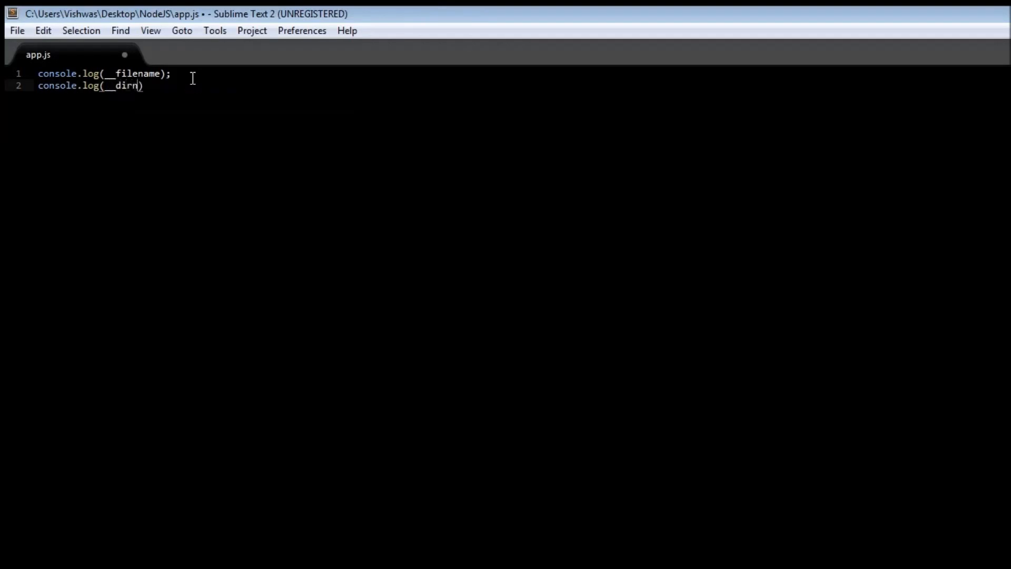
text(ame;)
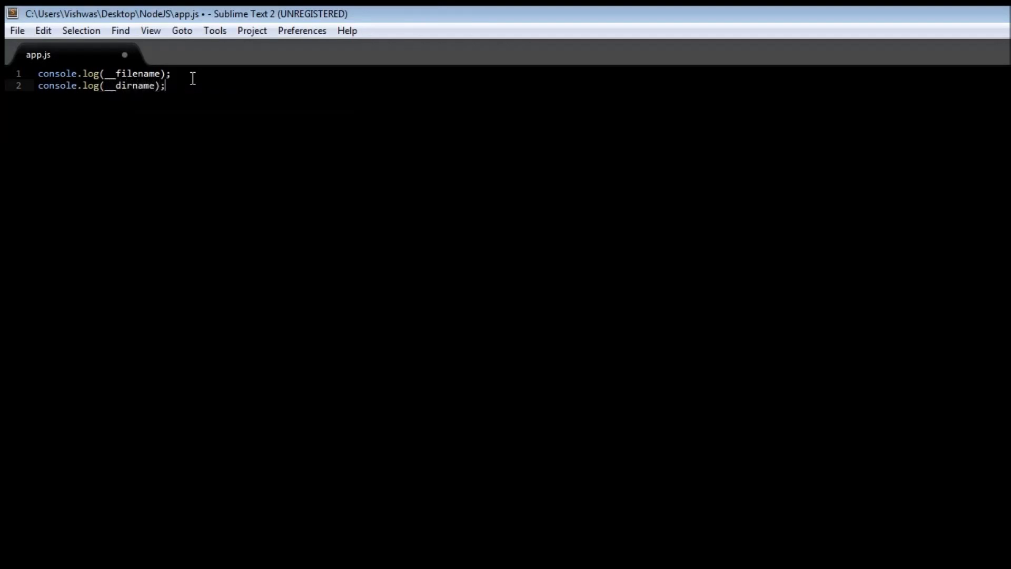
key(ctrl+s)
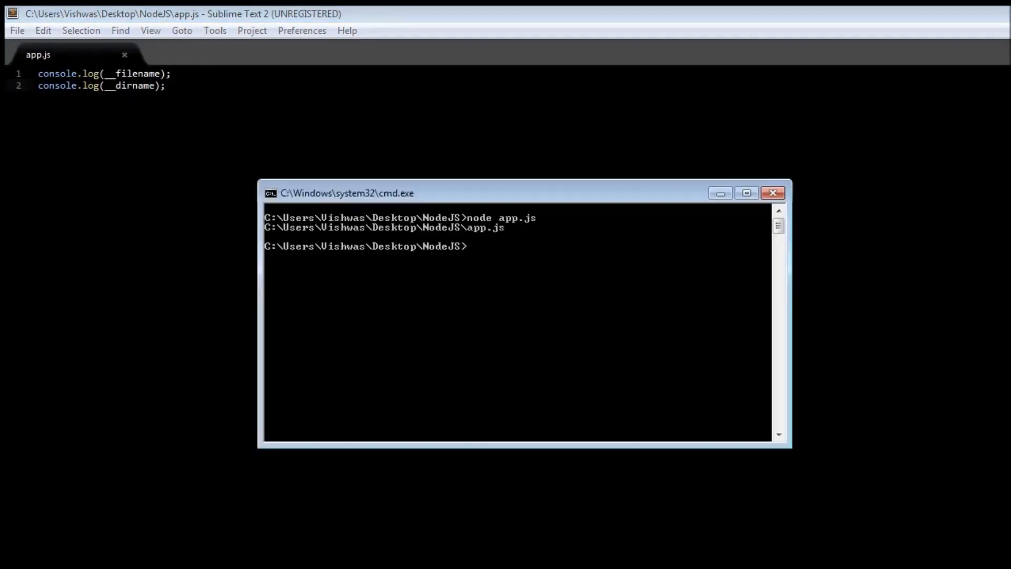
Move the Command Prompt window aside to reveal the two-line app.js code.
drag(346, 192, 396, 237)
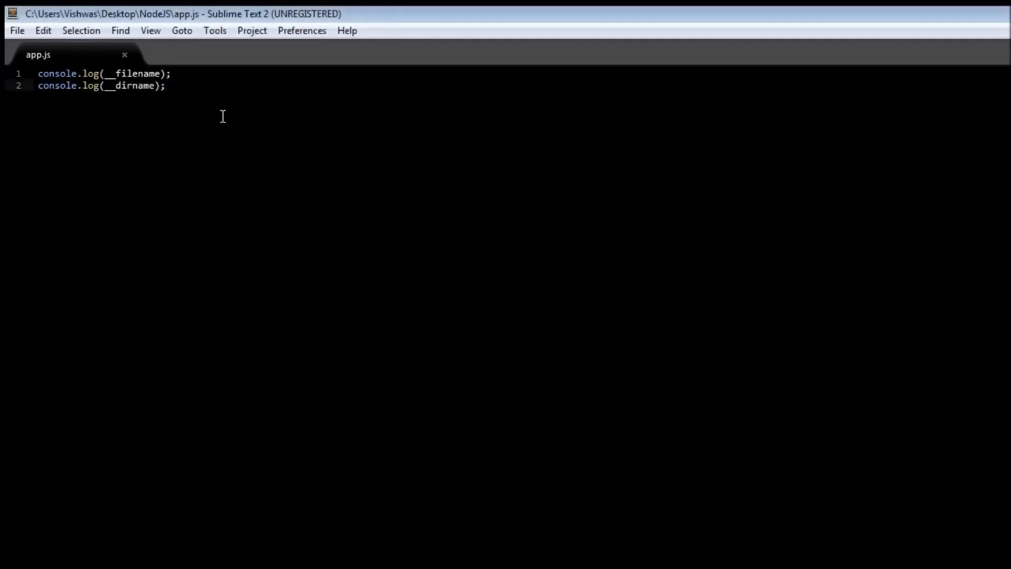
Define a printstuff function that logs "This was from setTimeout".
key(enter)
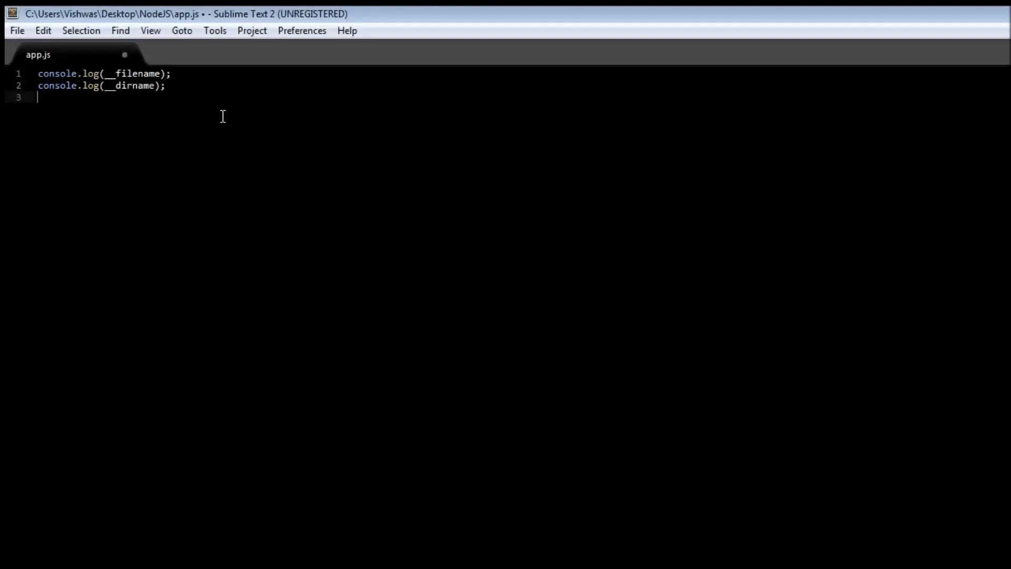
text(setTimeout()
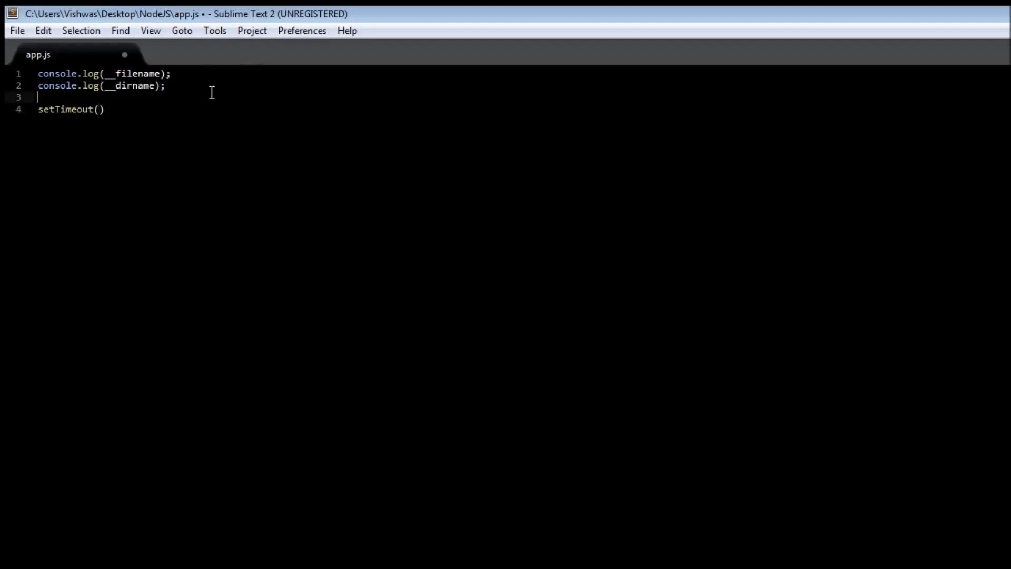
text(function printst)
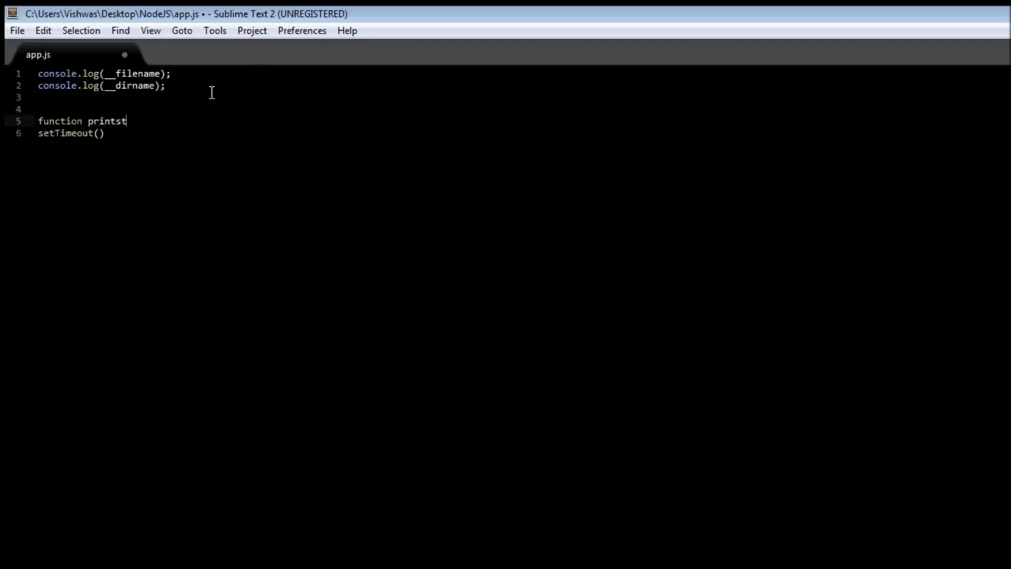
text(uff)
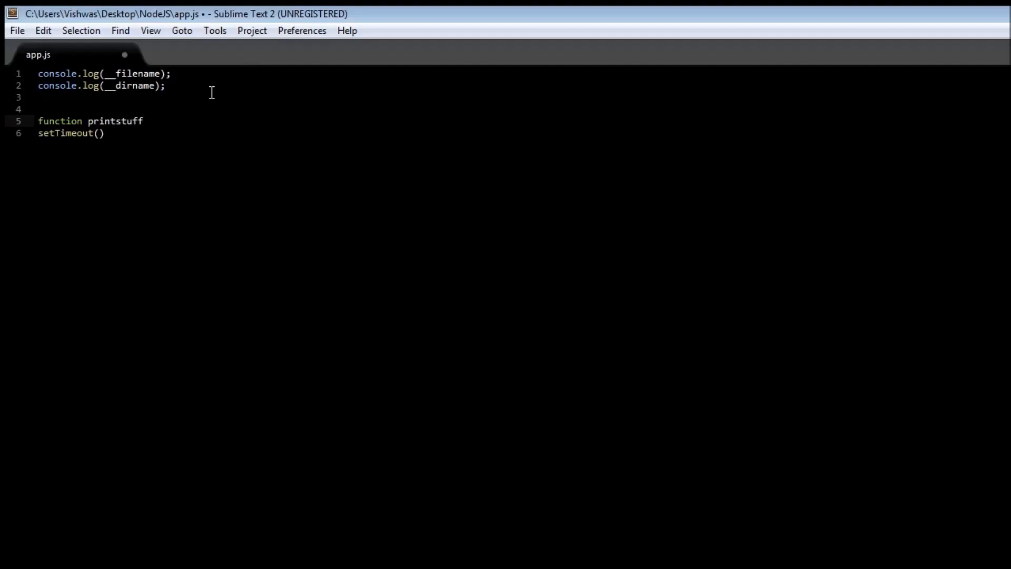
text(())
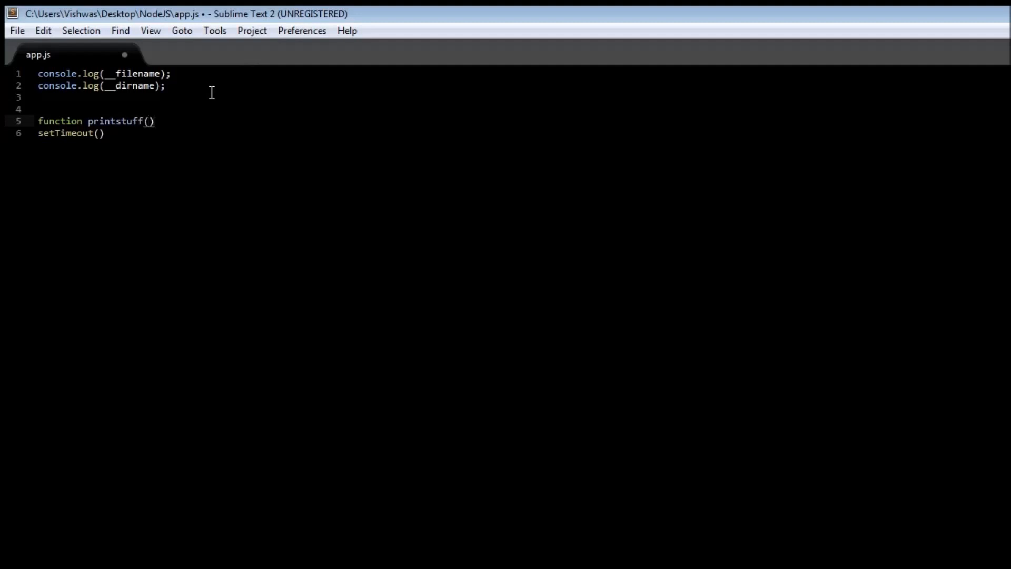
text({)
text(console.log)
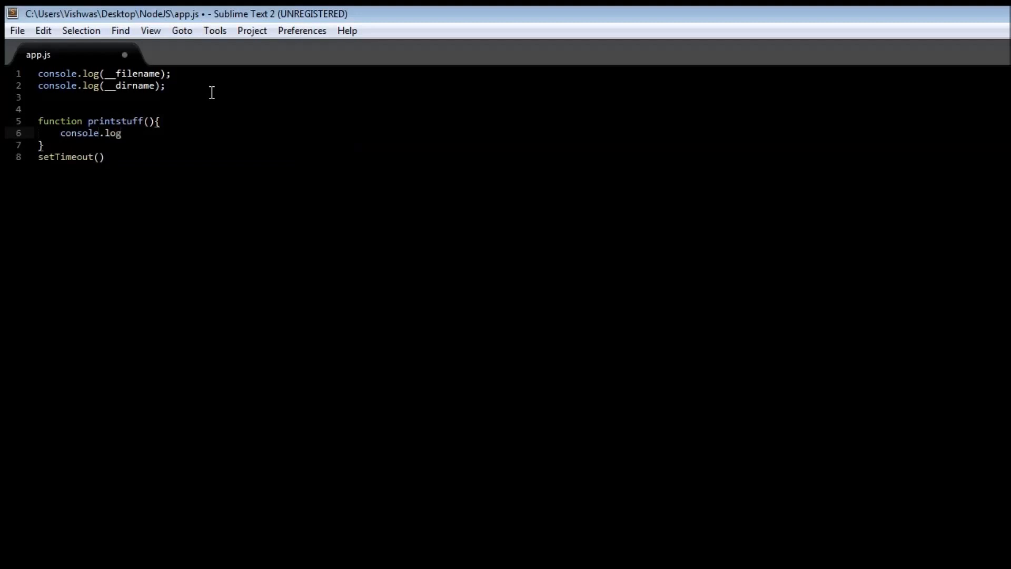
text((""))
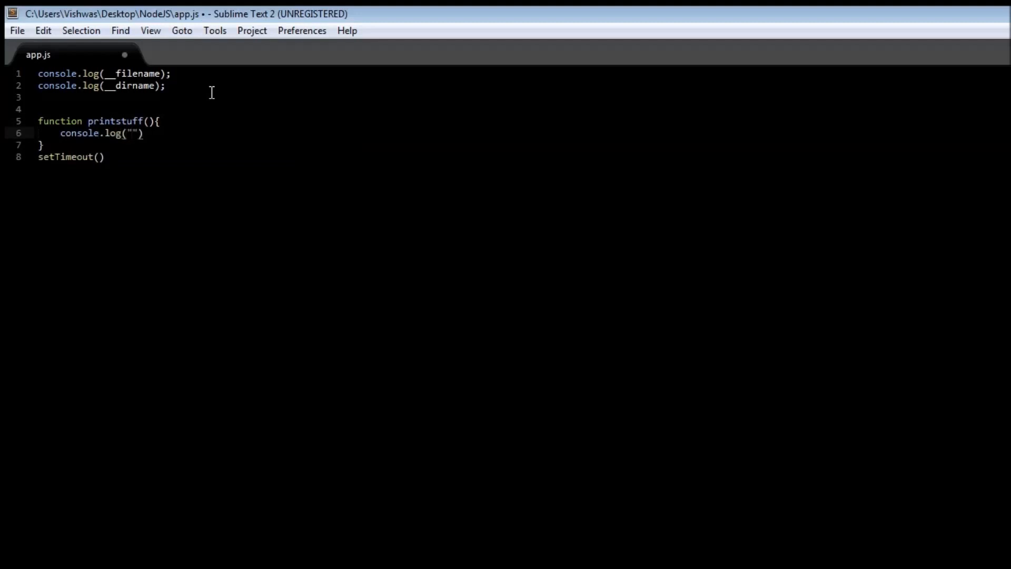
text(This)
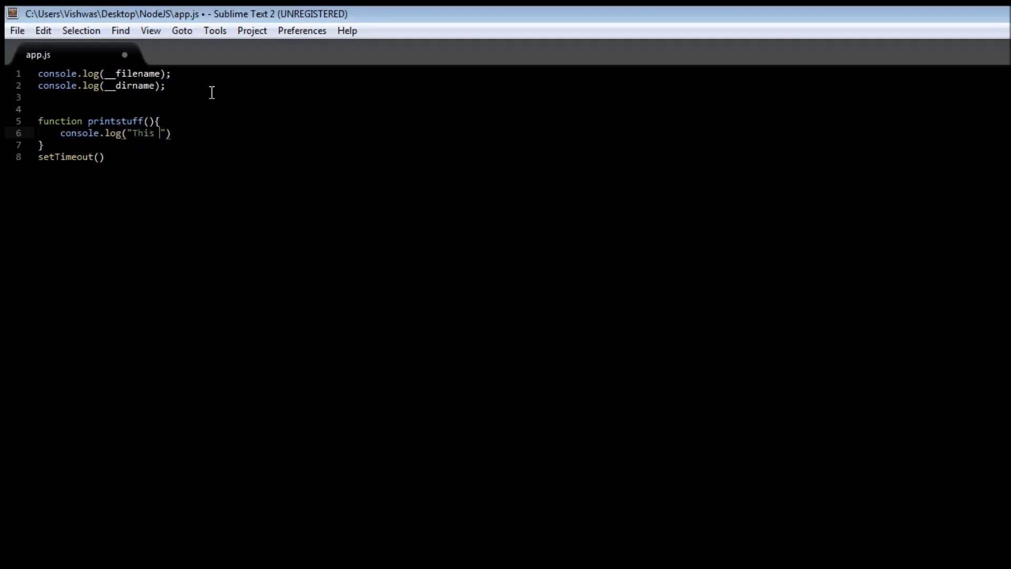
text(was from setT)
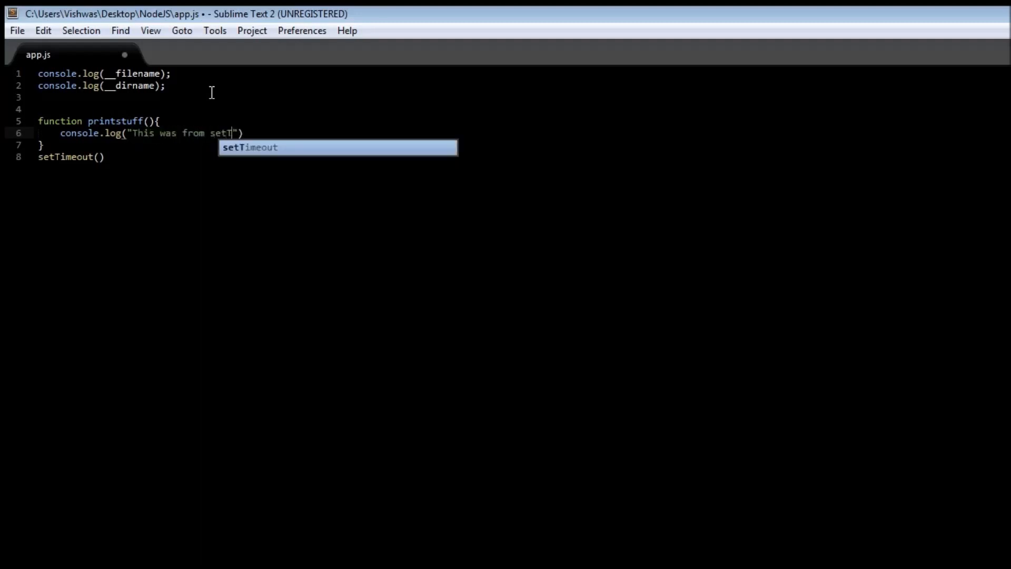
Terminate the log line and call setTimeout(printstuff,5000), selecting the 5000 delay.
key(Tab)
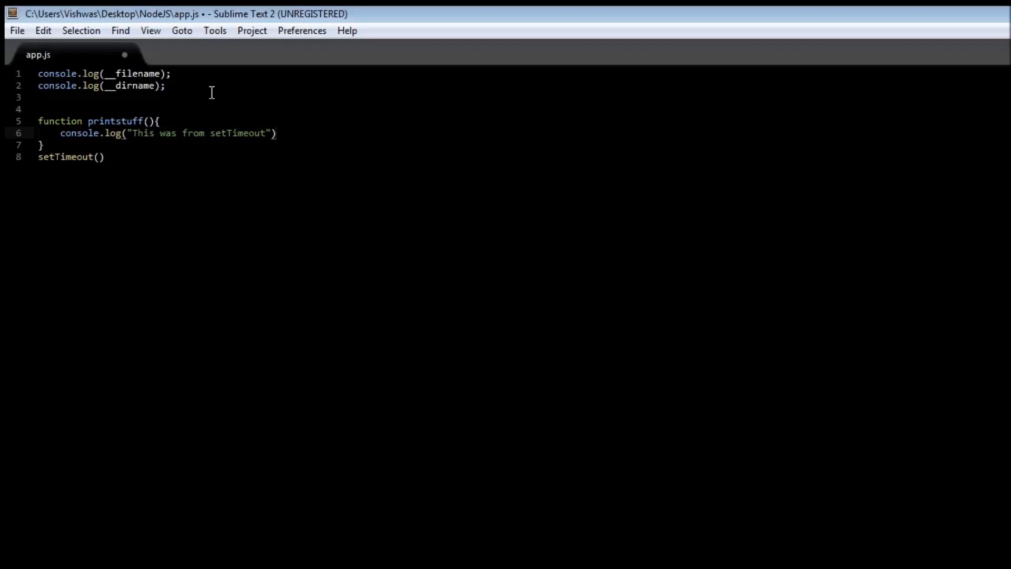
text(;)
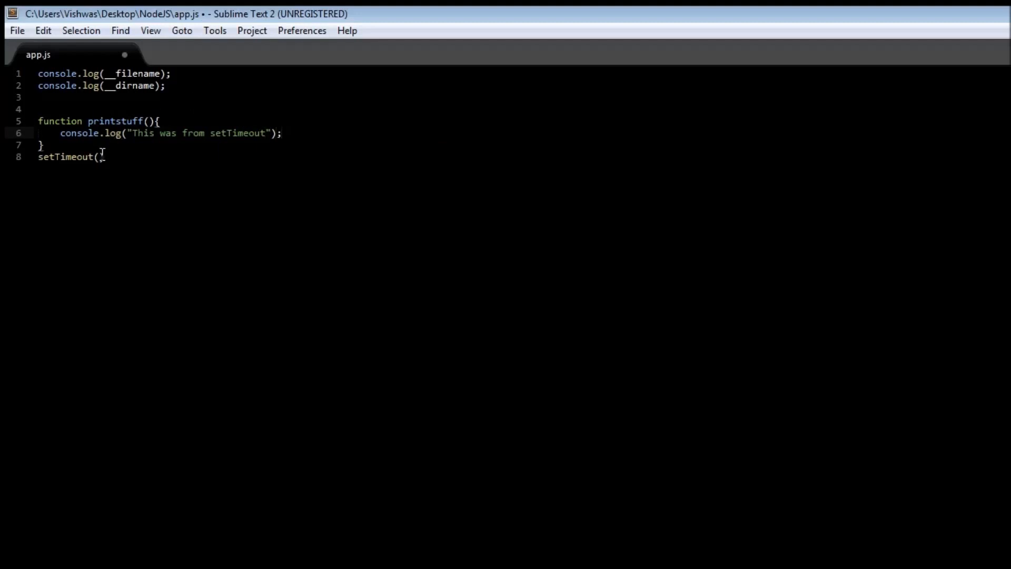
text())
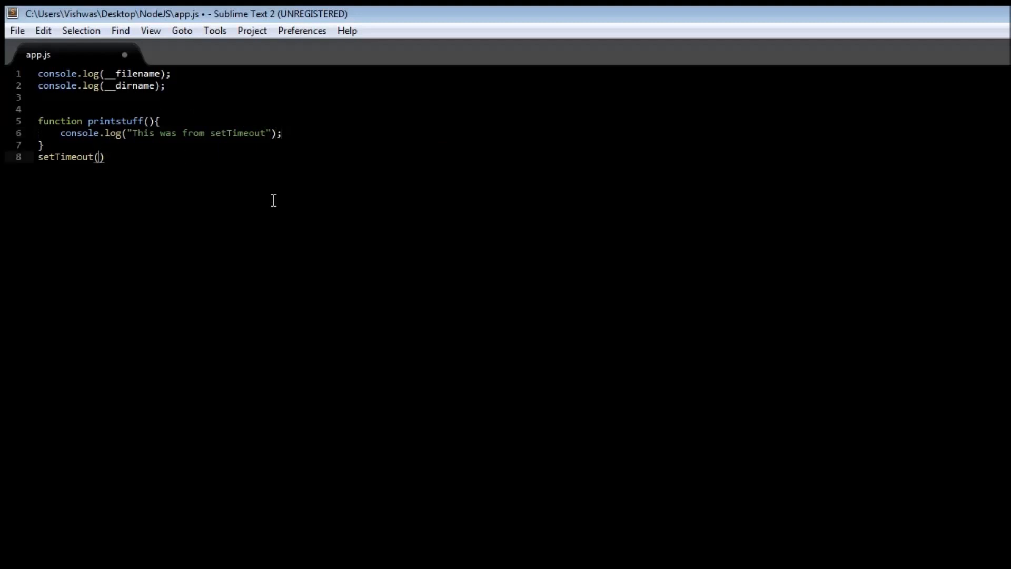
text(printstuff,)
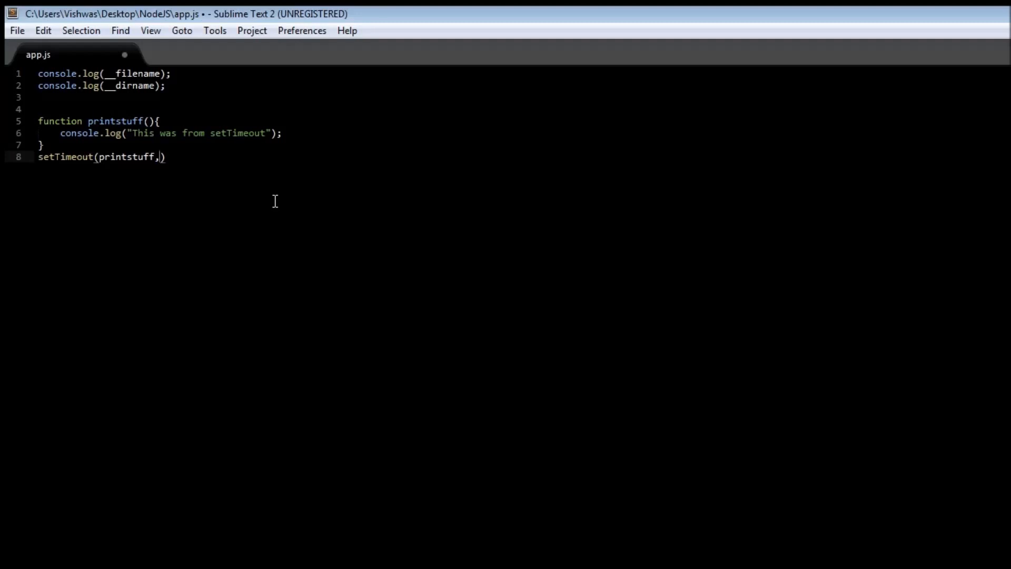
text(5000)
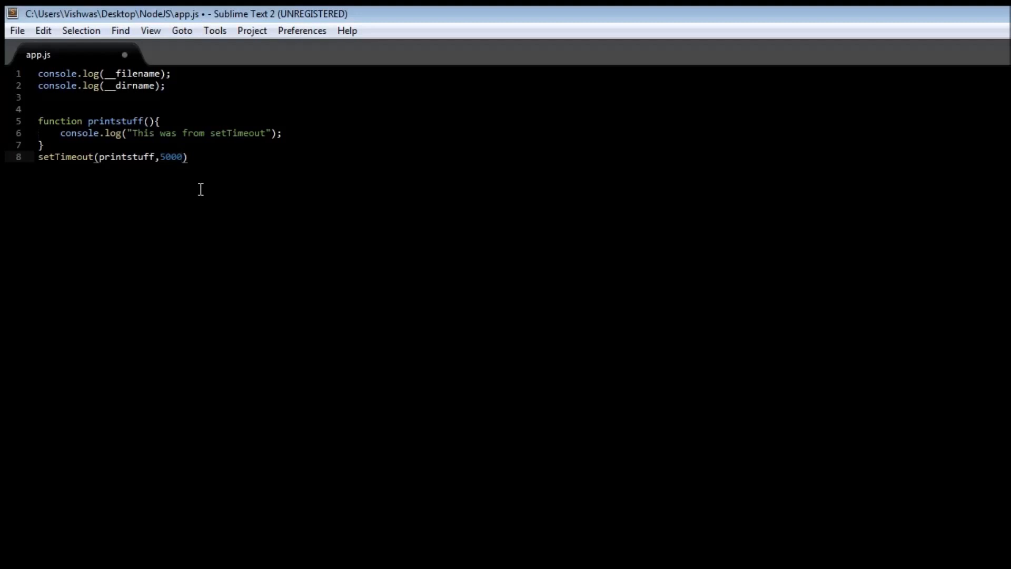
mouse_move(75, 164)
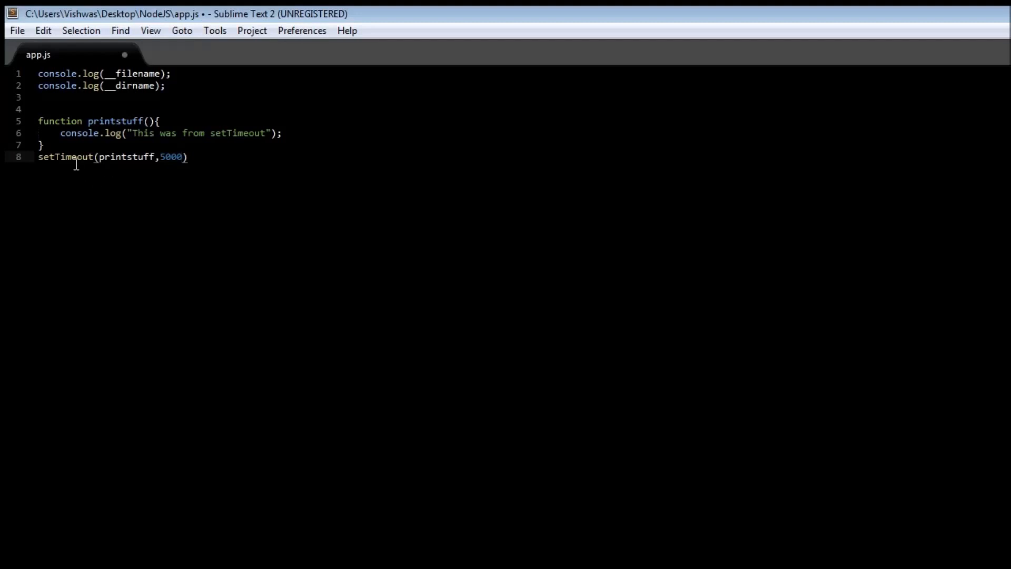
double_click(126, 156)
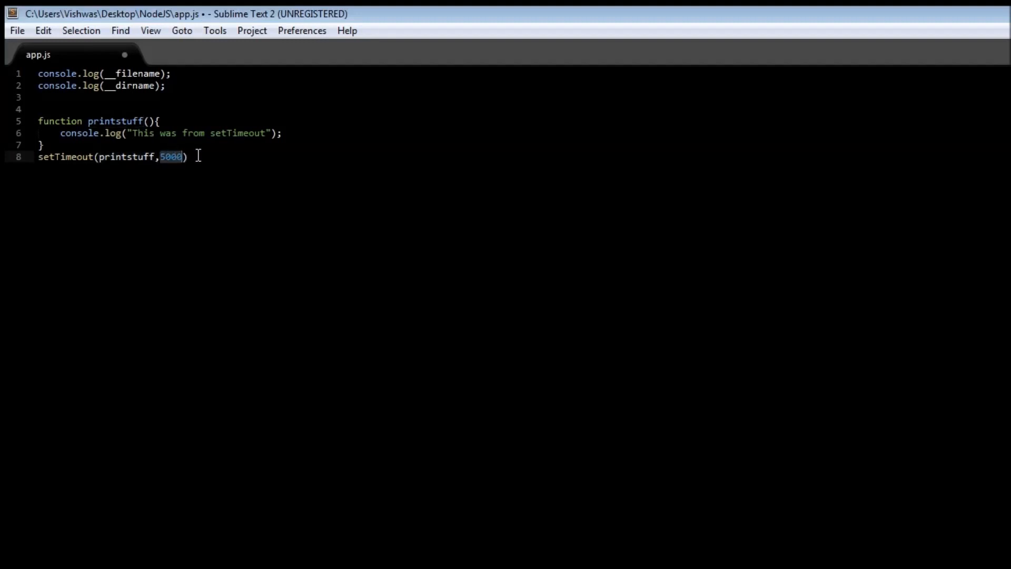
End setTimeout(printstuff,5000) with a semicolon and move to the line end.
text(;)
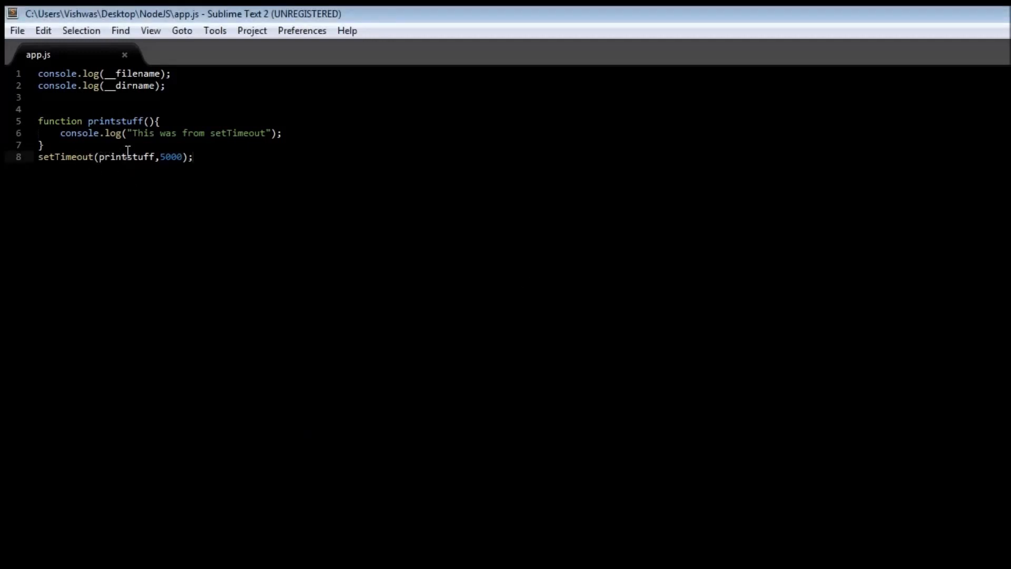
mouse_move(206, 132)
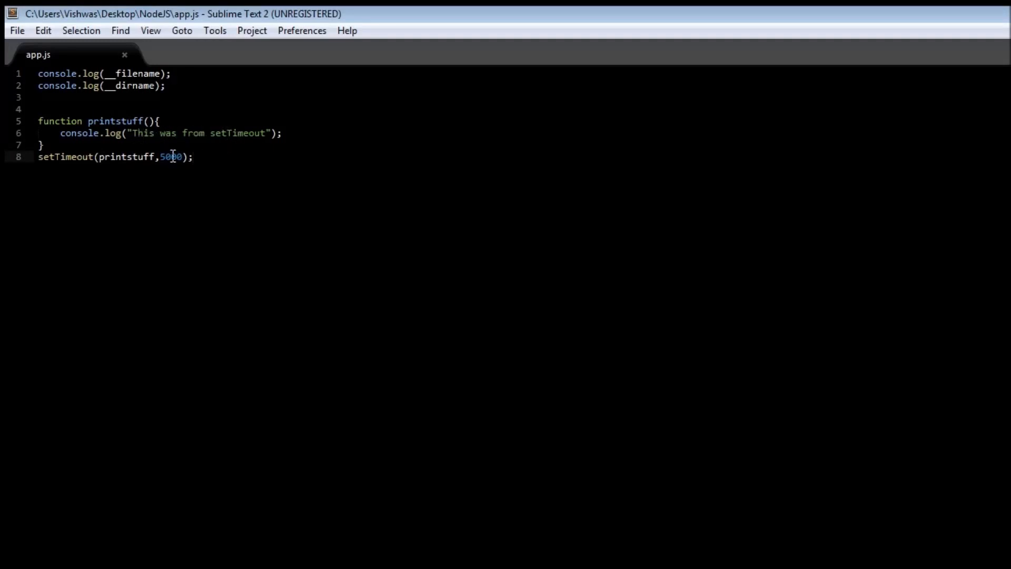
click(196, 155)
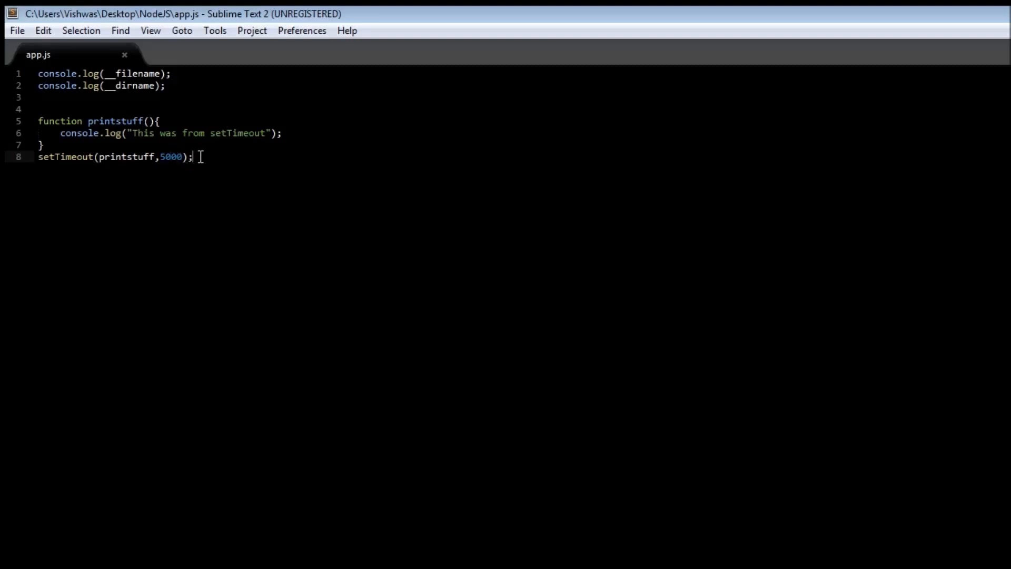
mouse_move(236, 164)
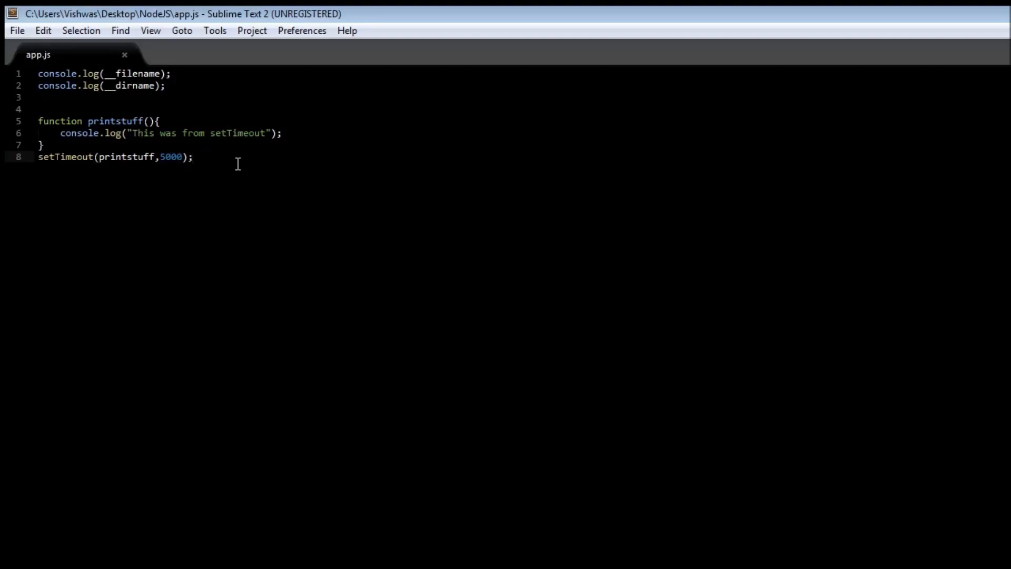
Add a setInterval(printstuff,2000); call on a new line below setTimeout.
key(Enter)
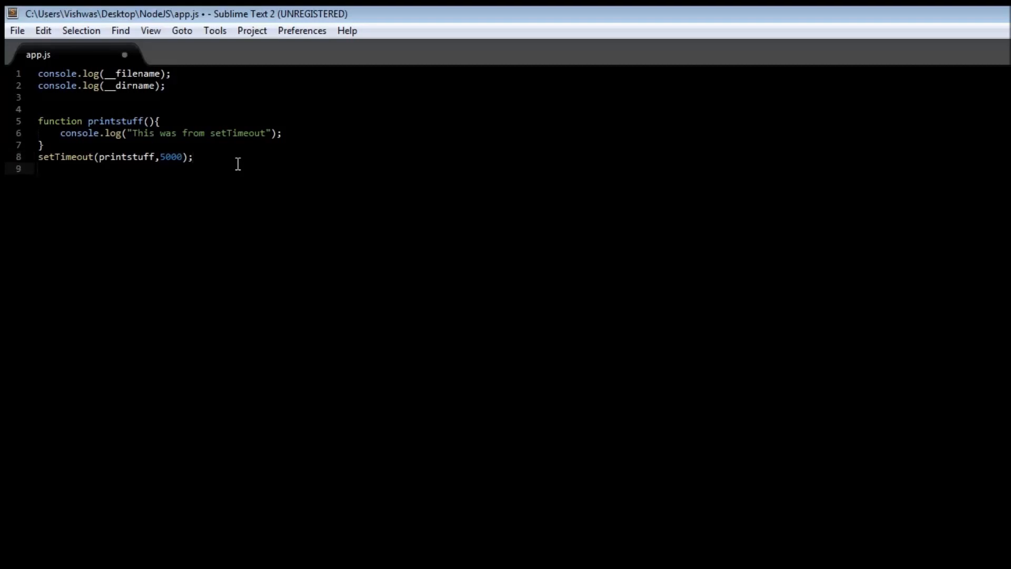
key(enter)
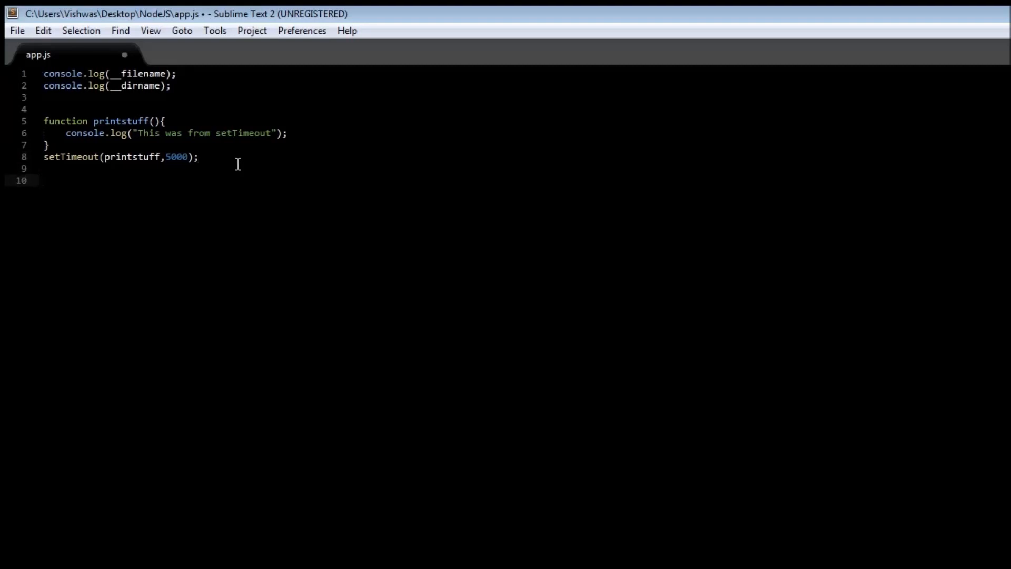
text(setInterval)
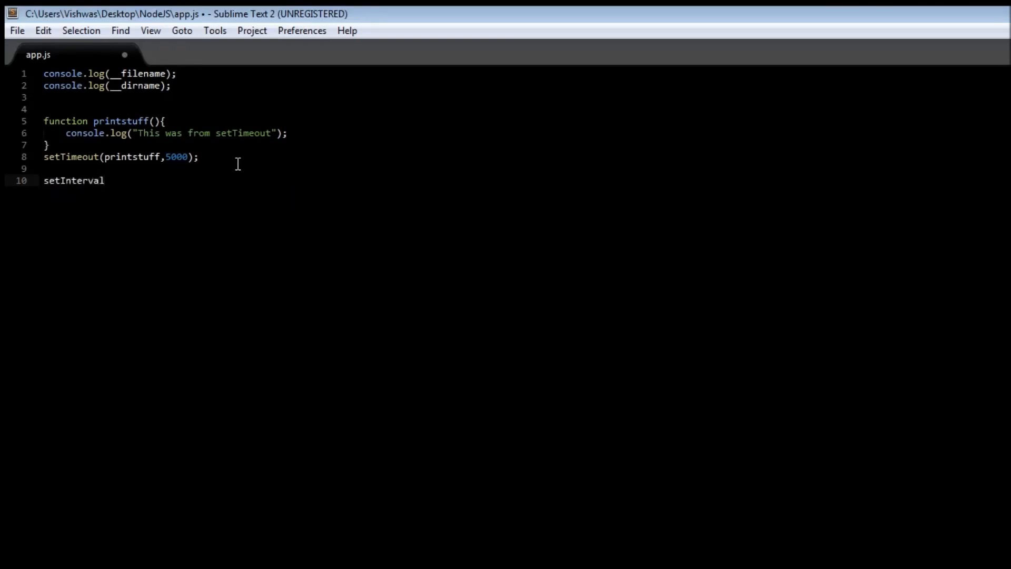
text((pr)
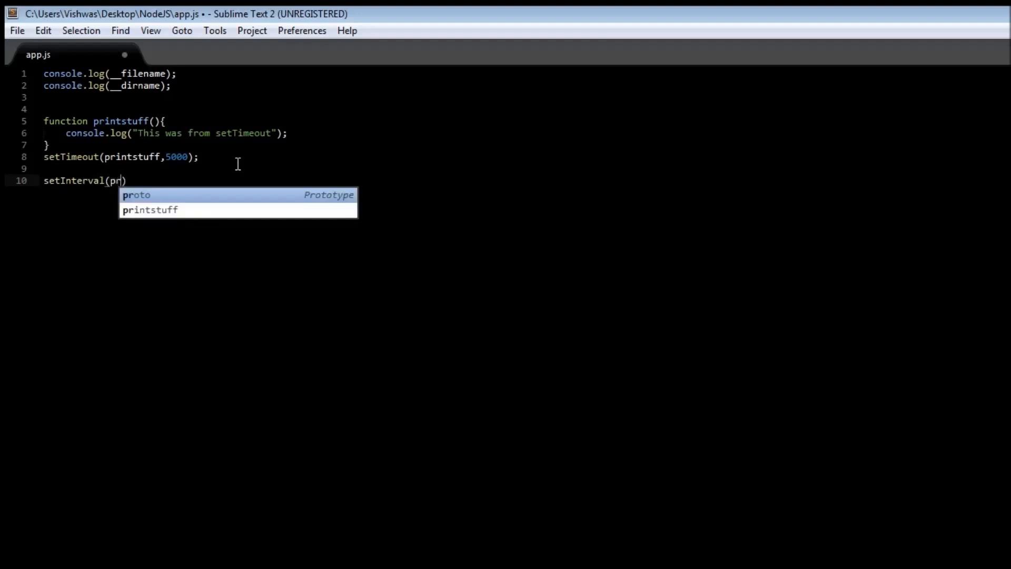
key(Tab)
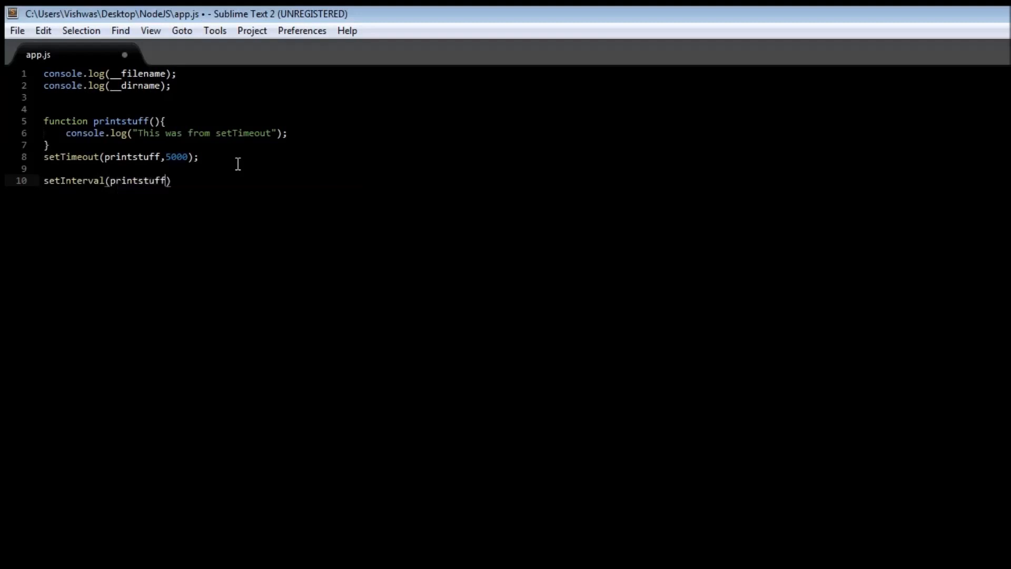
text(", ")
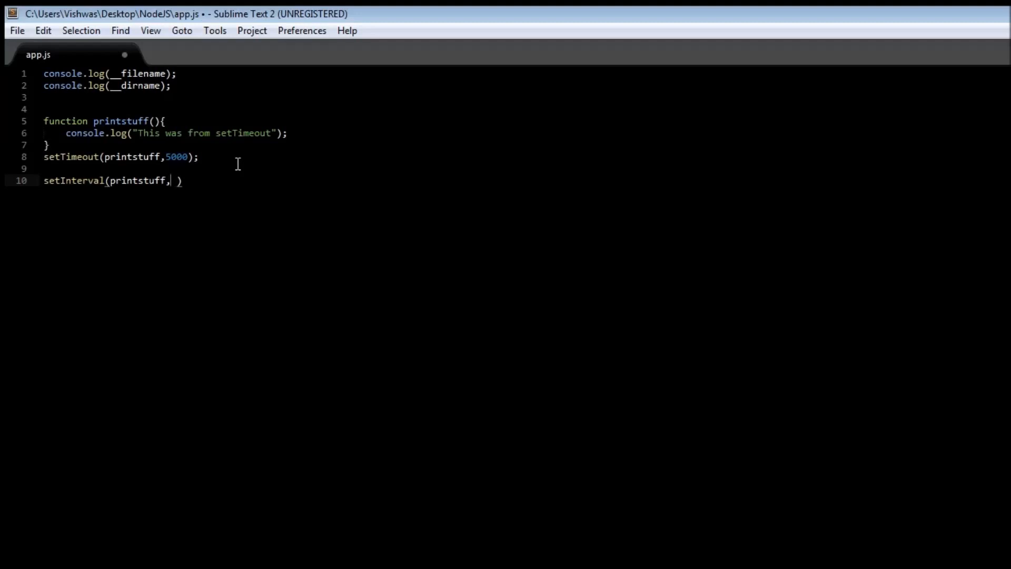
text(2000)
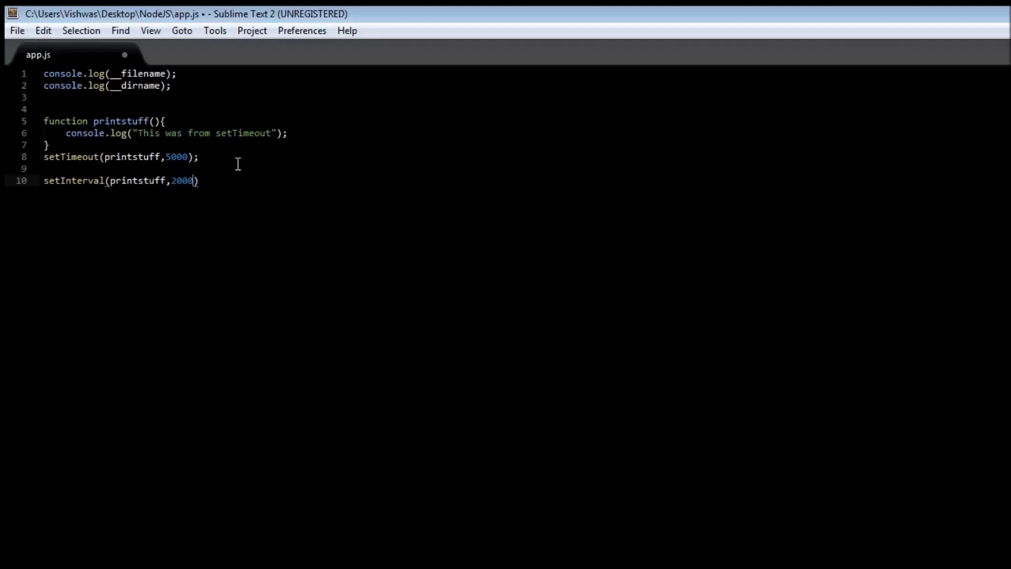
text(;)
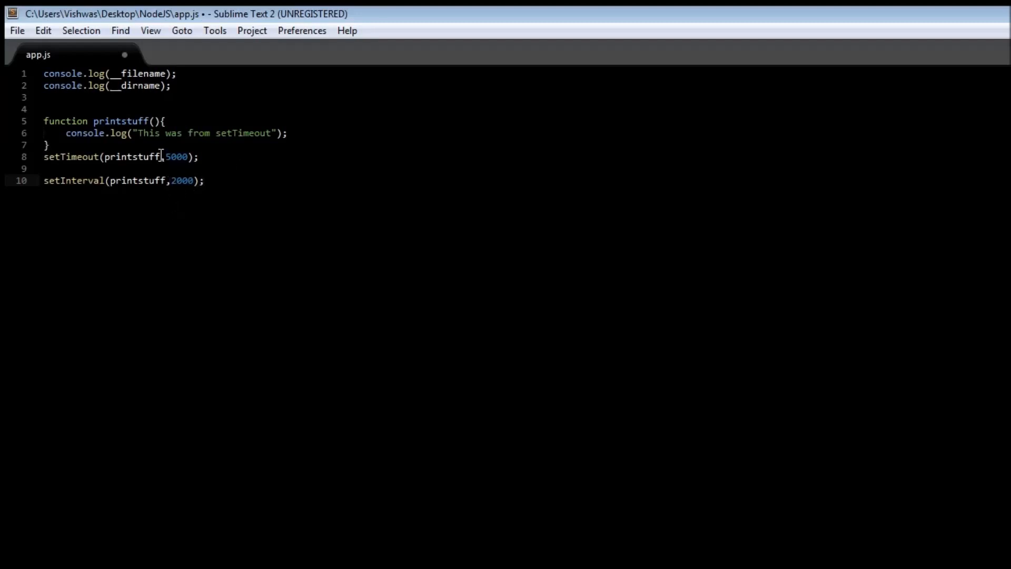
Save, delete the setTimeout line, and change the message to setInterval.
key(ctrl+s)
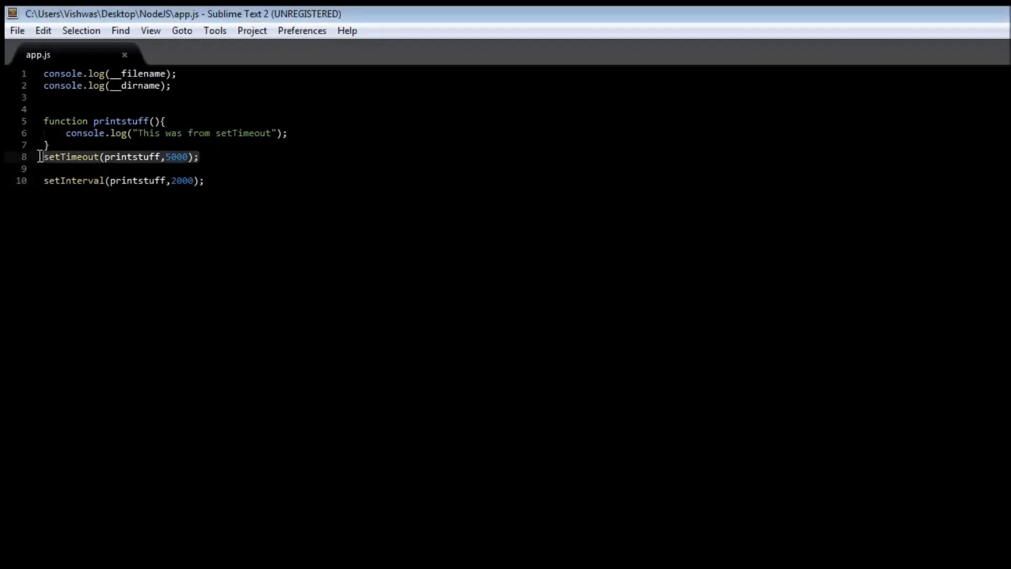
key(Delete)
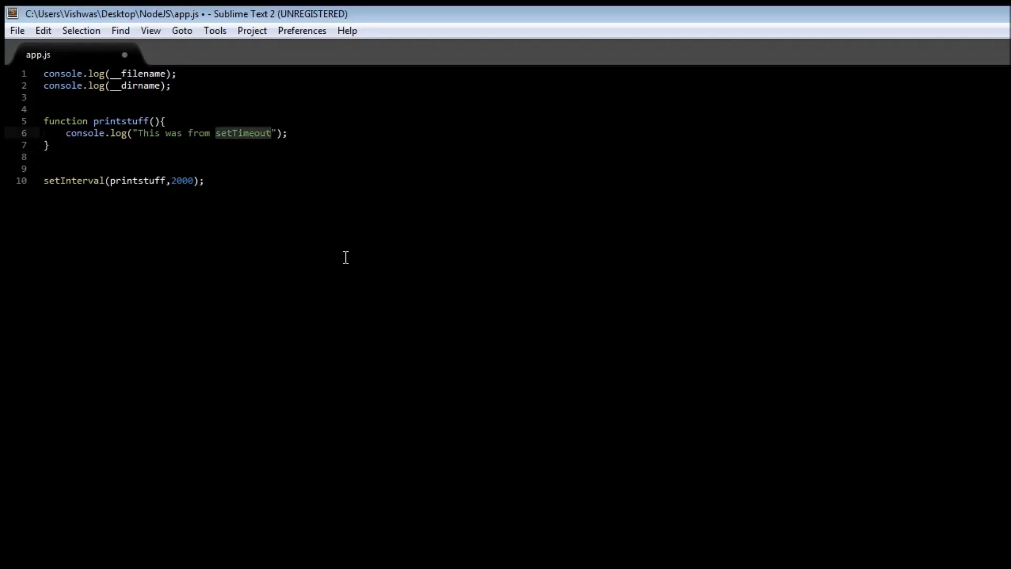
text(setInterval)
text(node app.js)
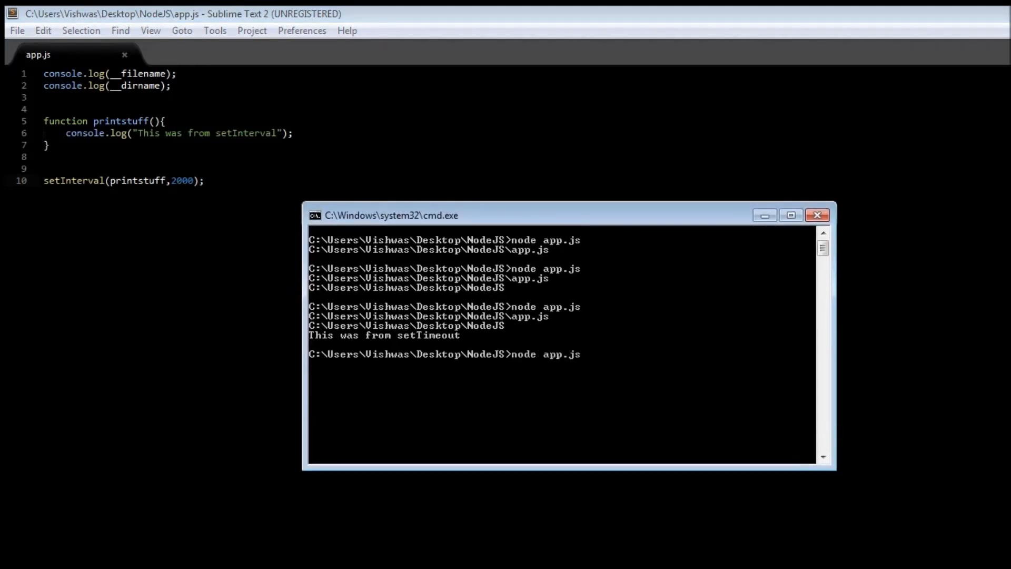
Run node app.js, watch "This was from setInterval" repeat, then stop it with Ctrl+C.
key(enter)
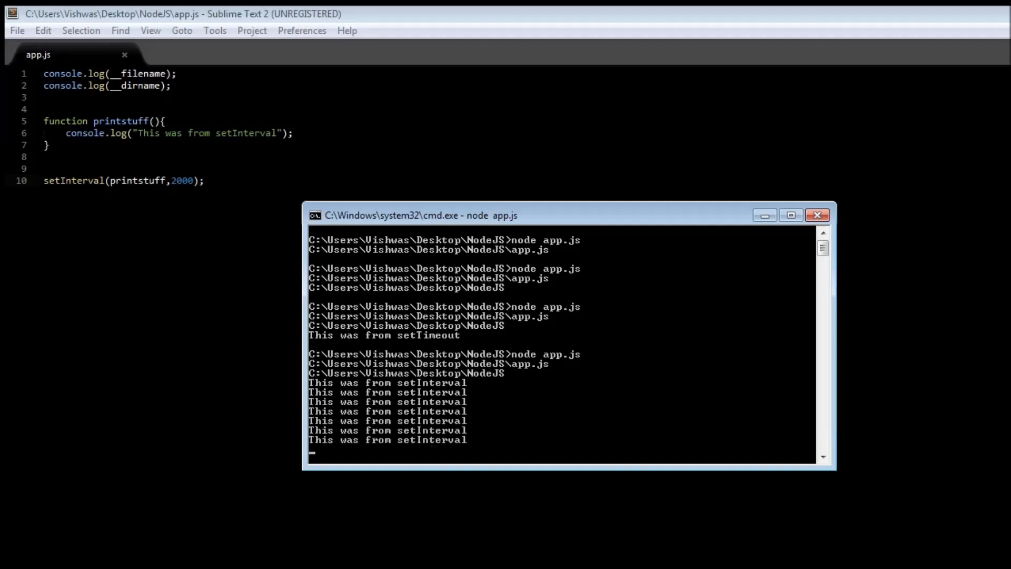
key(ctrl+c)
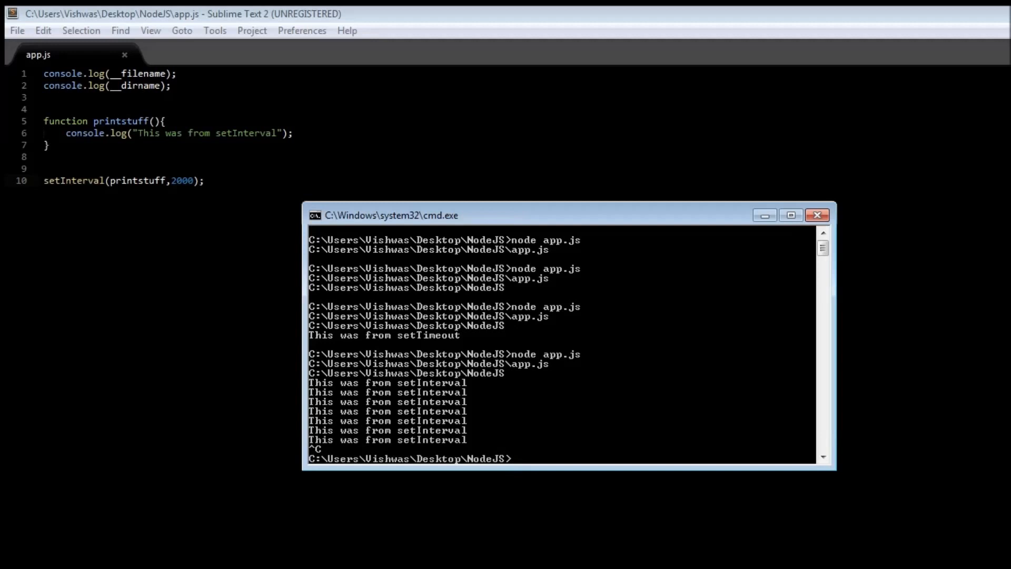